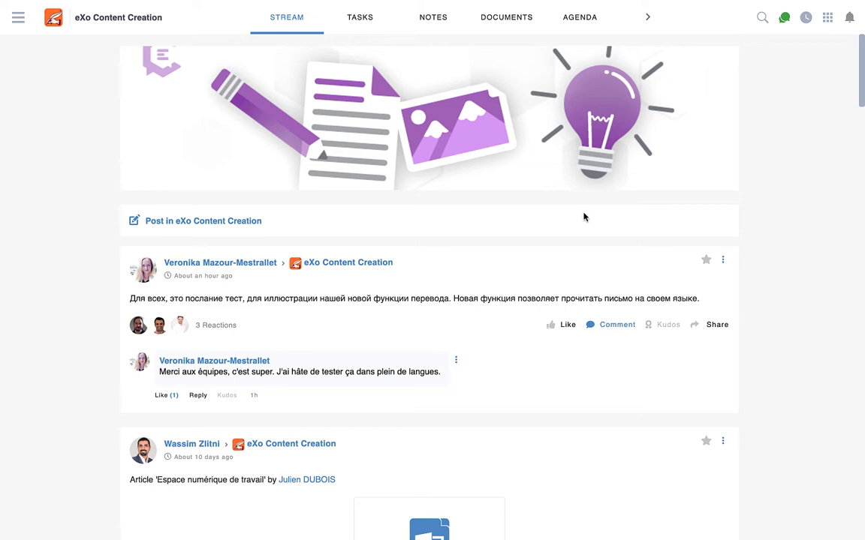
mouse_move(488, 294)
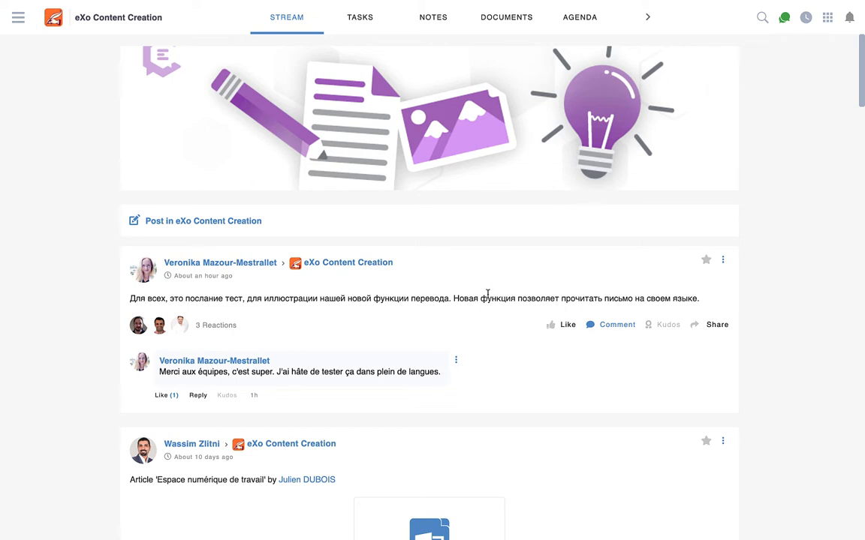
mouse_move(450, 213)
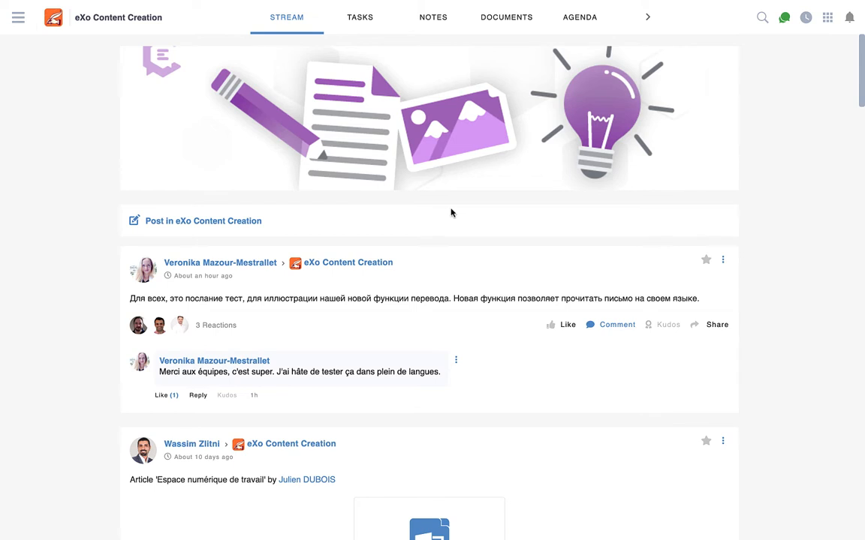
mouse_move(454, 198)
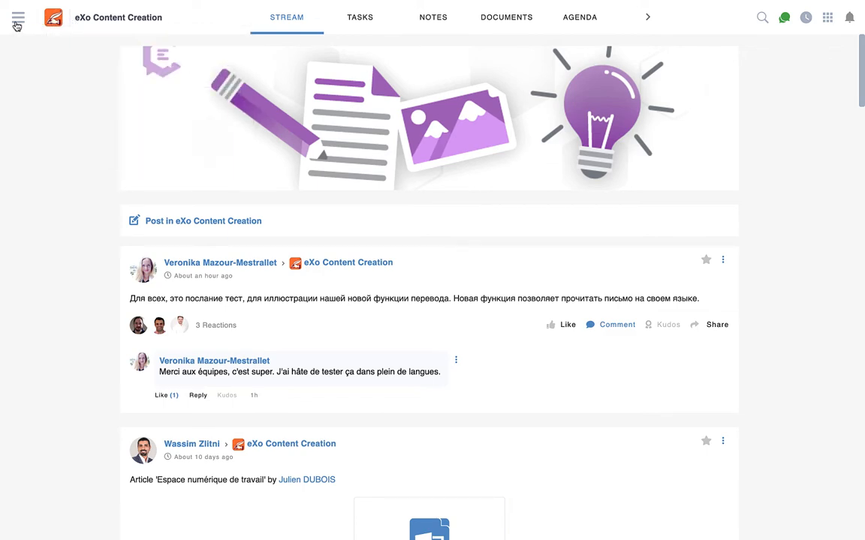
Step: Check the interface language in personal Settings, keep English, and return to the navigation menu
left_click(18, 18)
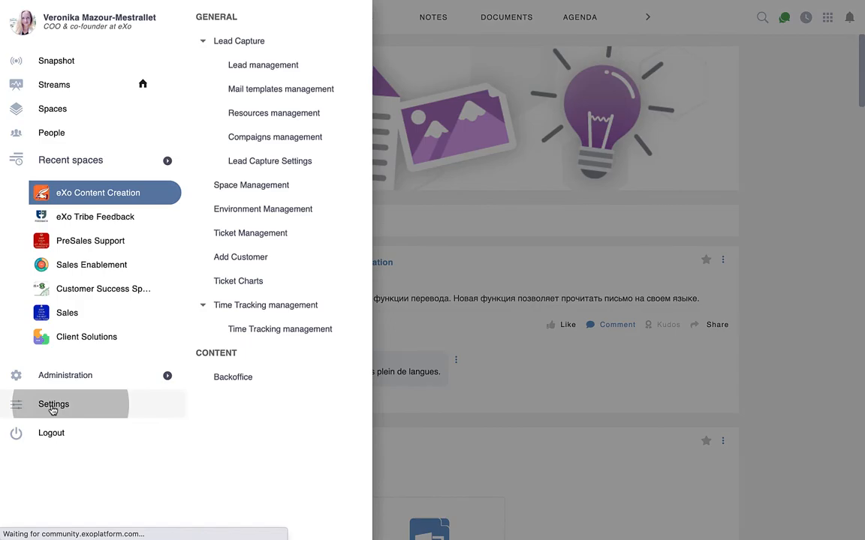
left_click(52, 404)
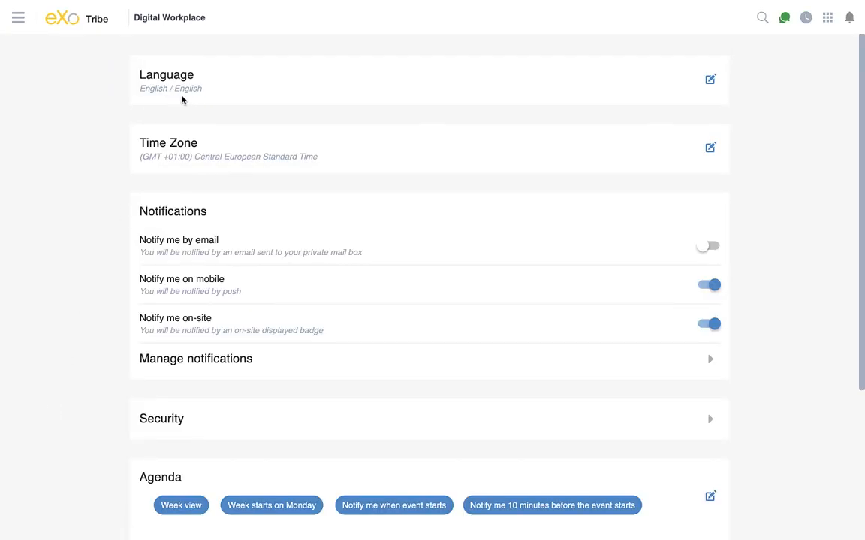
left_click(709, 78)
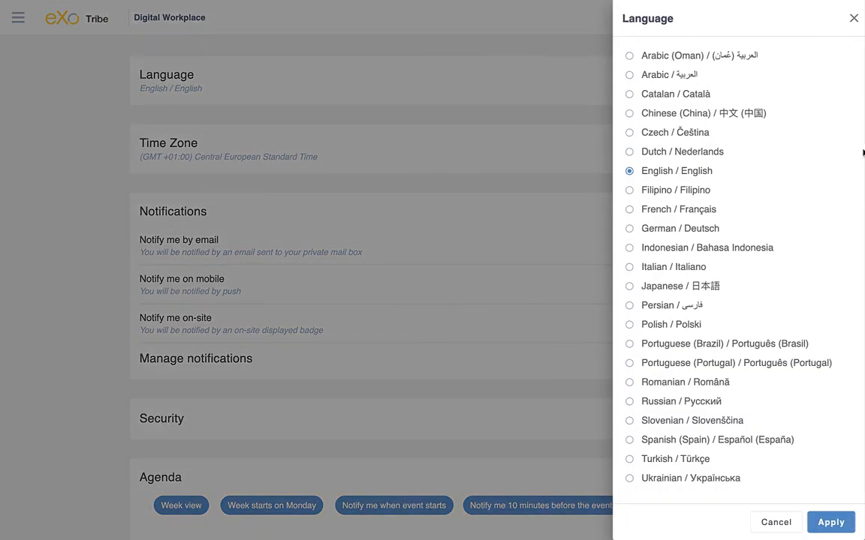
left_click(775, 522)
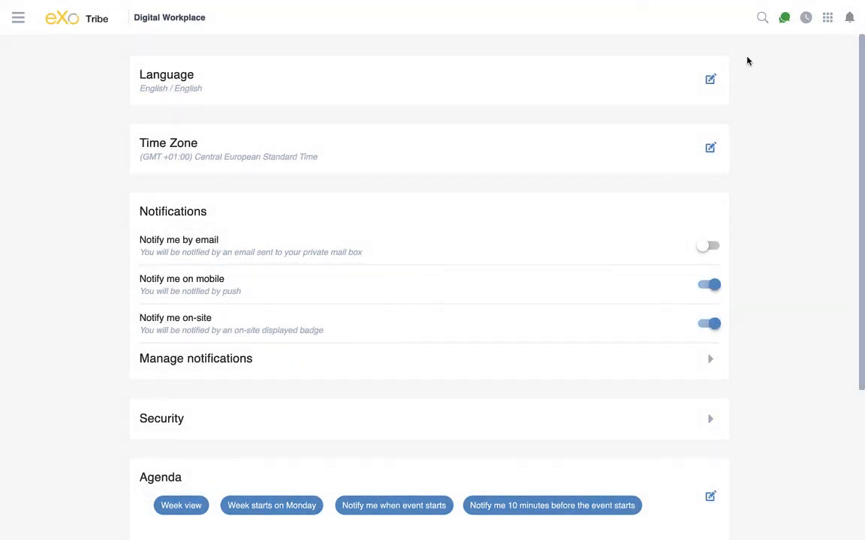
left_click(18, 18)
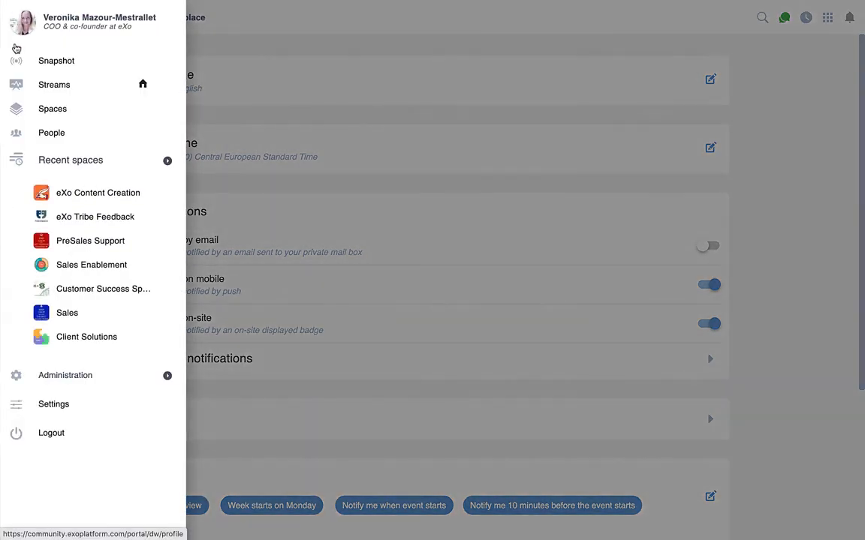
Step: Go to the eXo Content Creation space from Recent spaces and scroll to the Russian post
left_click(98, 192)
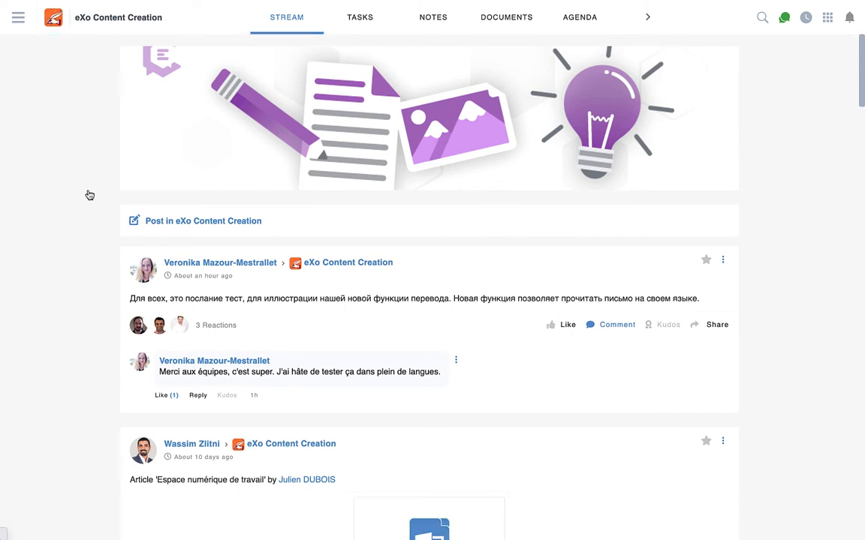
scroll("down", 3)
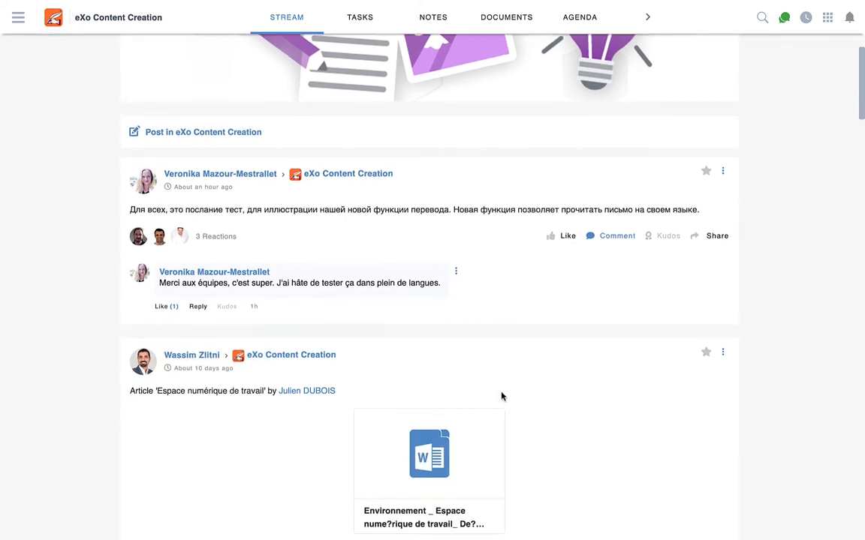
scroll("down", 3)
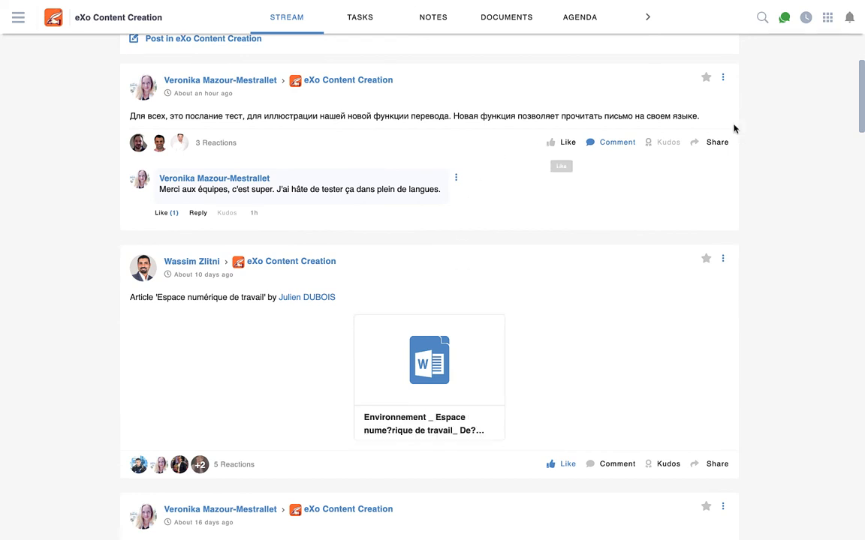
mouse_move(656, 126)
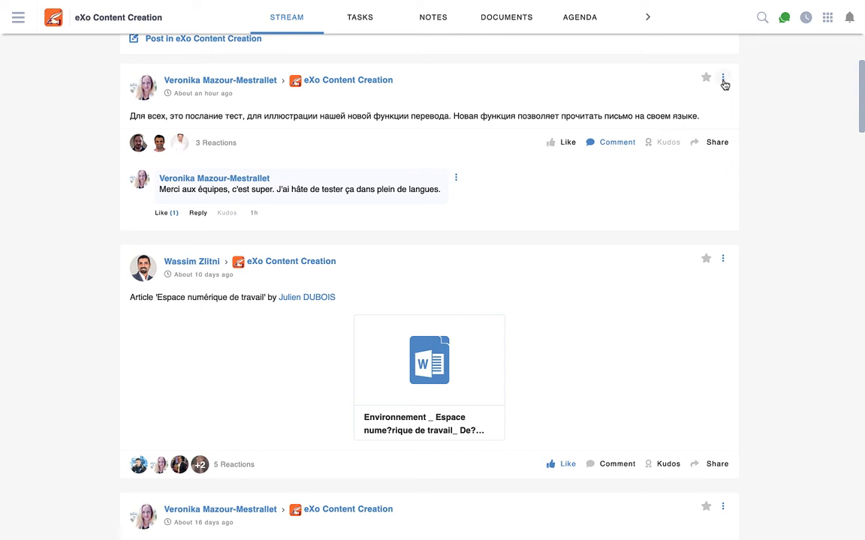
Step: Translate the Russian post and its French comment into English via their three-dot menus
left_click(722, 78)
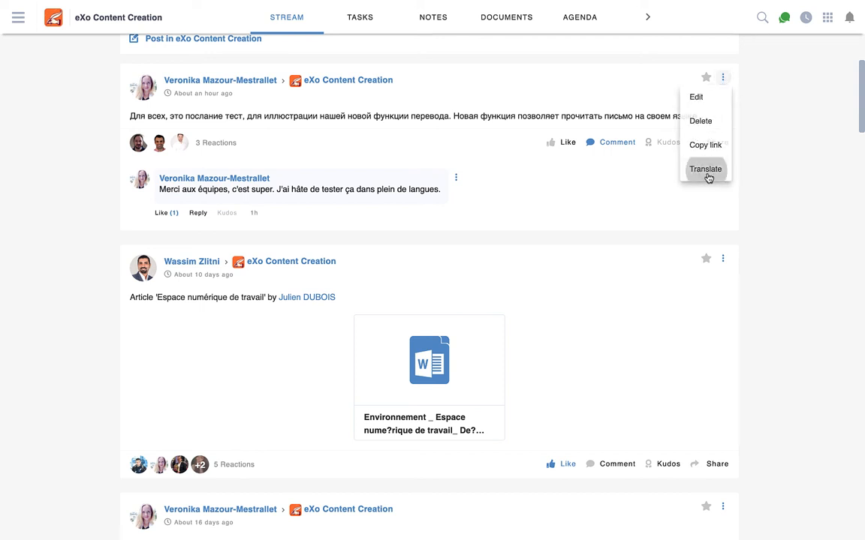
left_click(706, 168)
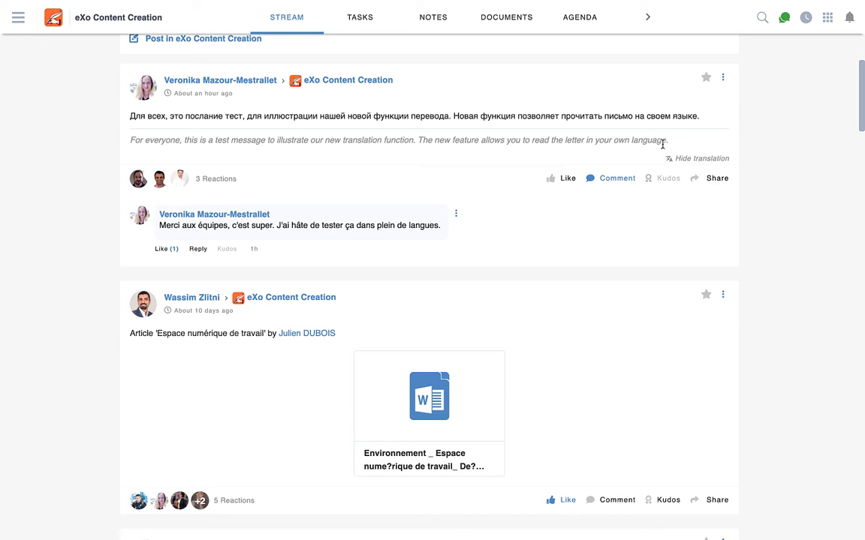
mouse_move(511, 267)
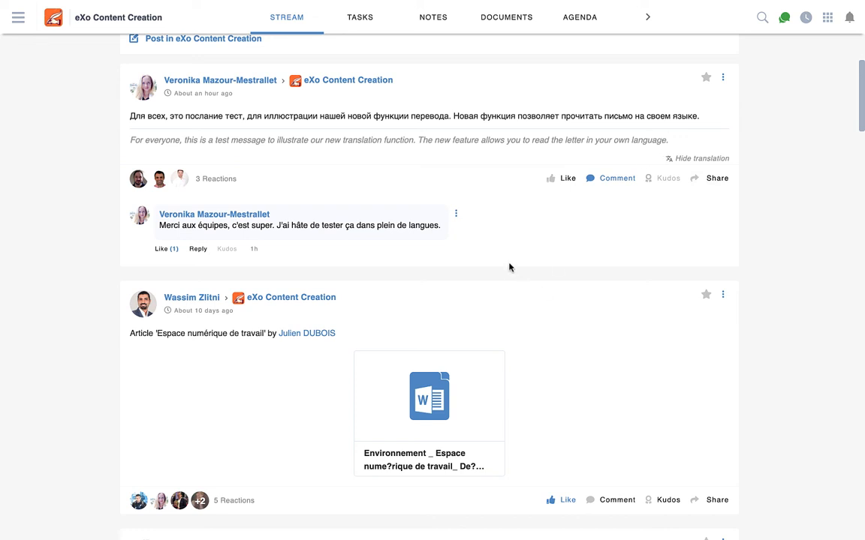
left_click(457, 214)
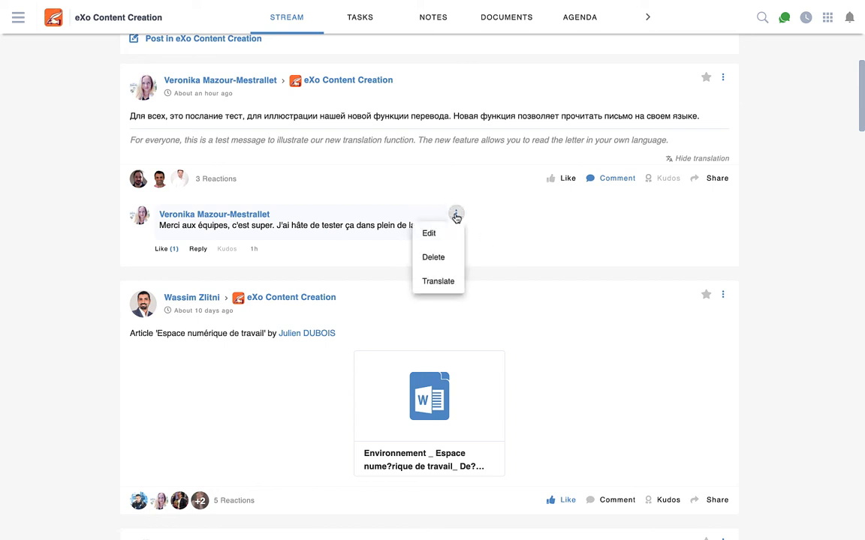
left_click(438, 280)
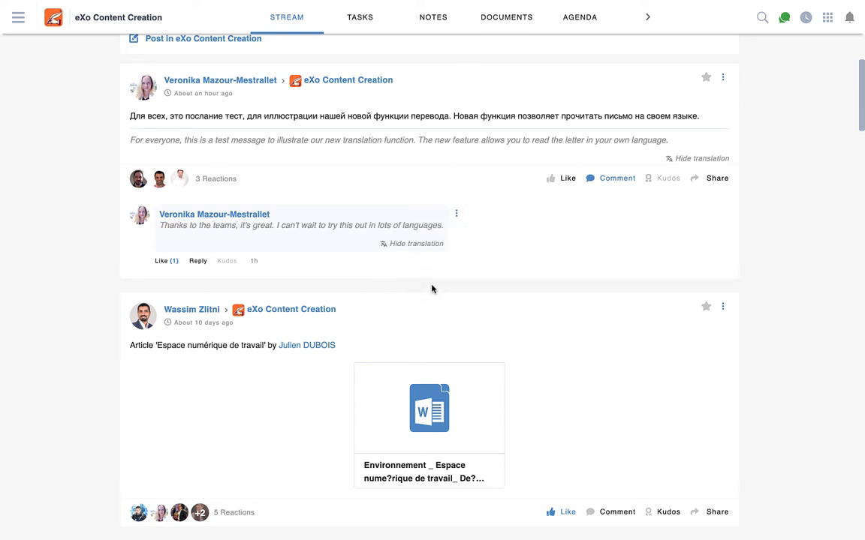